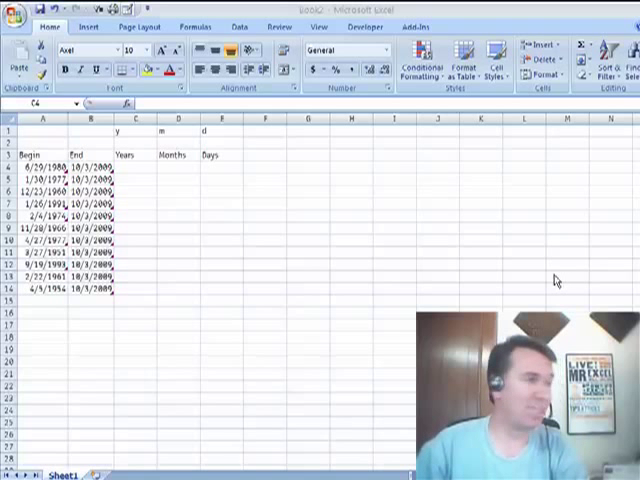
mouse_move(138, 258)
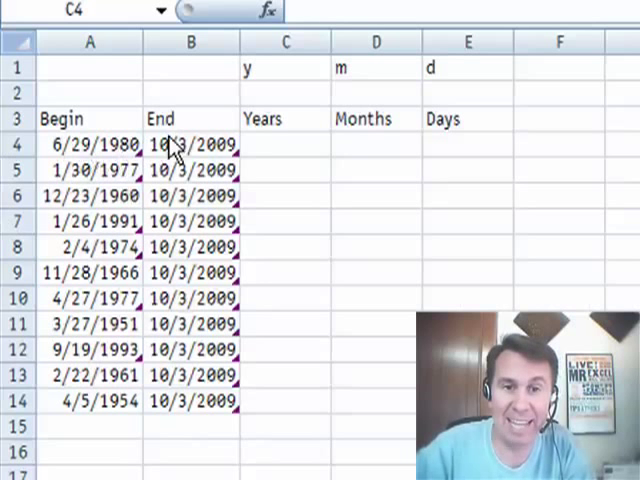
mouse_move(483, 152)
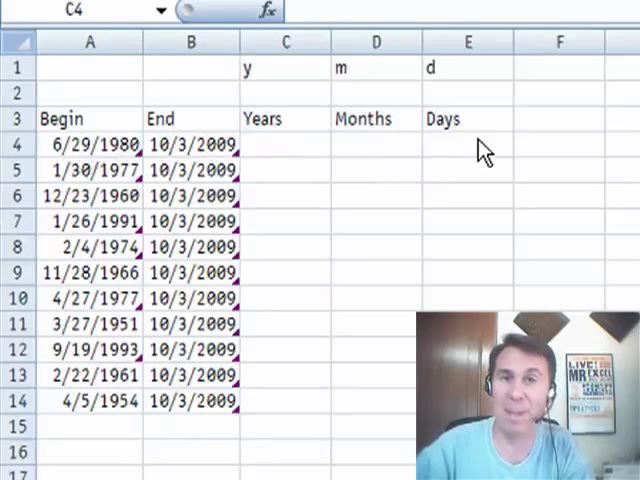
- Enter =DATEDIF($A4,$B4,C$1) in C4, returning 29 years
click(286, 144)
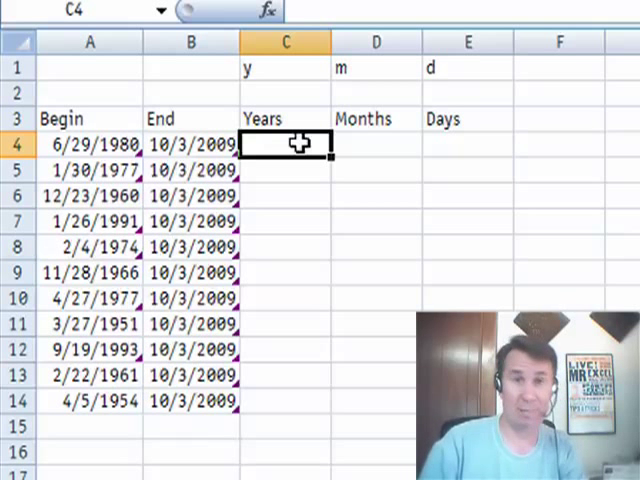
text(=)
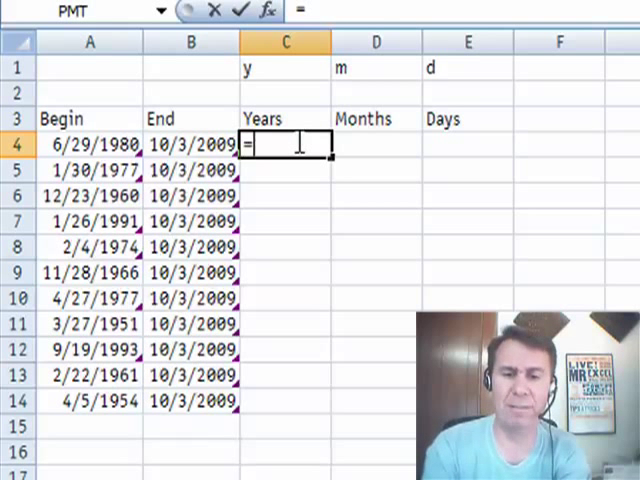
text(DATEDIF($A4)
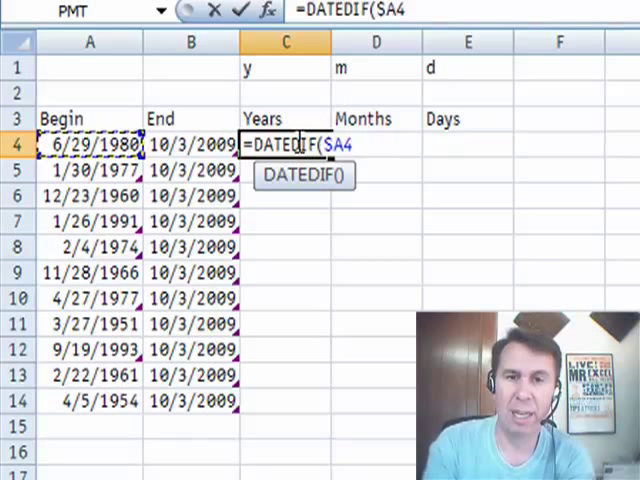
text(,$B4)
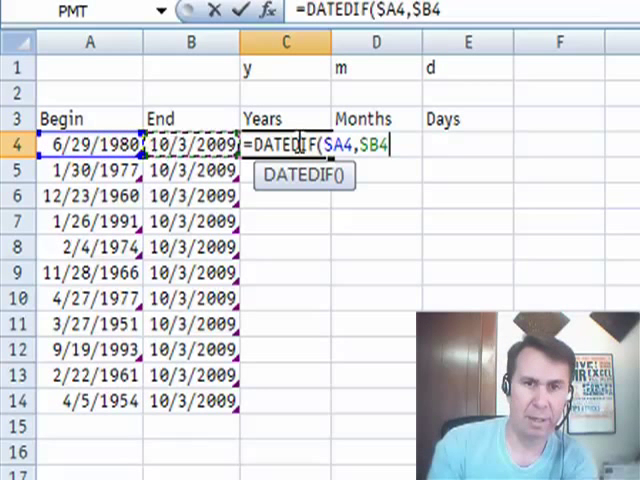
text(,C$1)
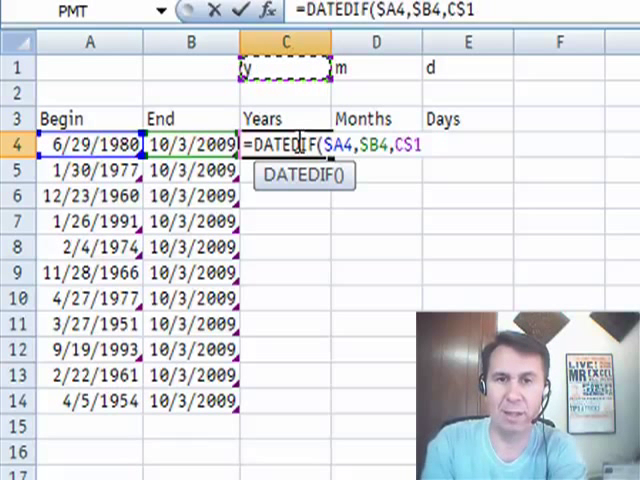
key(Return)
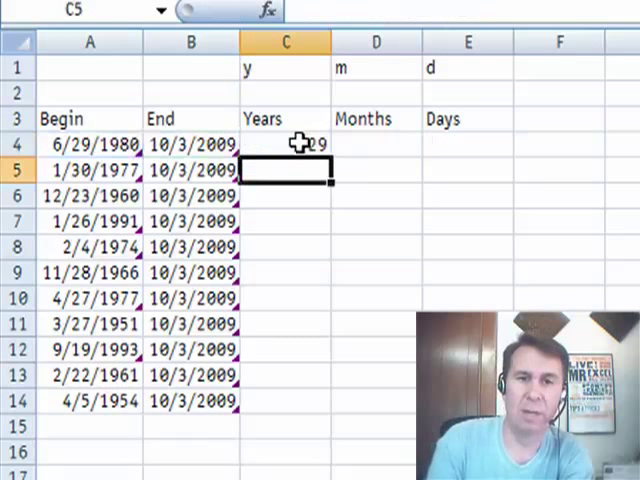
- Copy the C4 DATEDIF formula across to D4 and down to row 14
click(286, 144)
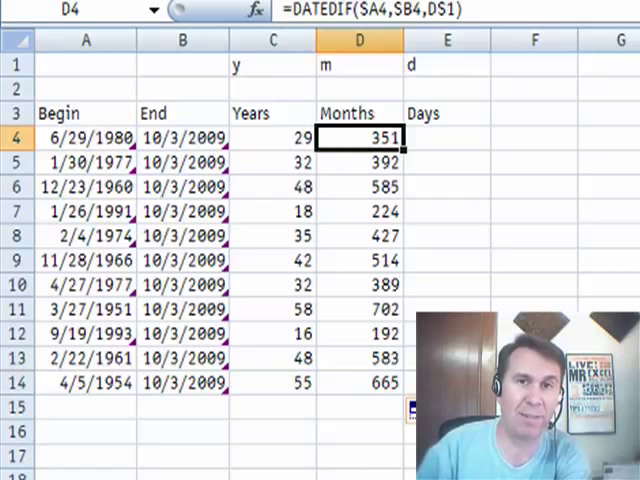
click(359, 64)
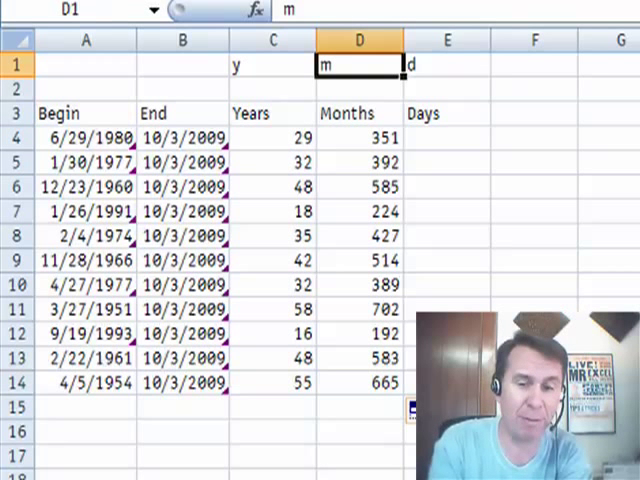
- Change the D1 code to ym for leftover months, and check E4's Days formula
text(y)
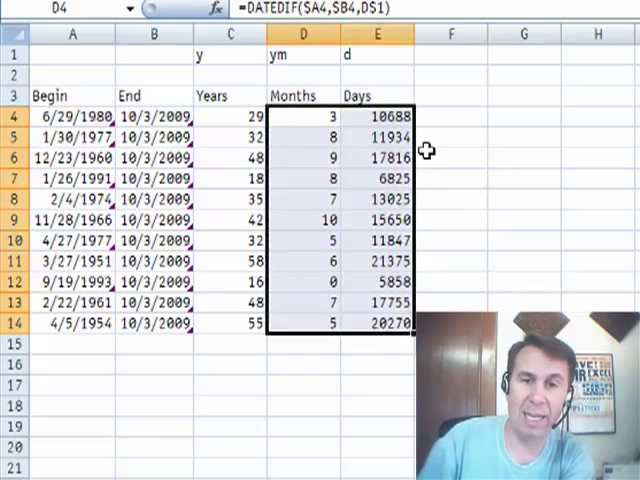
click(378, 117)
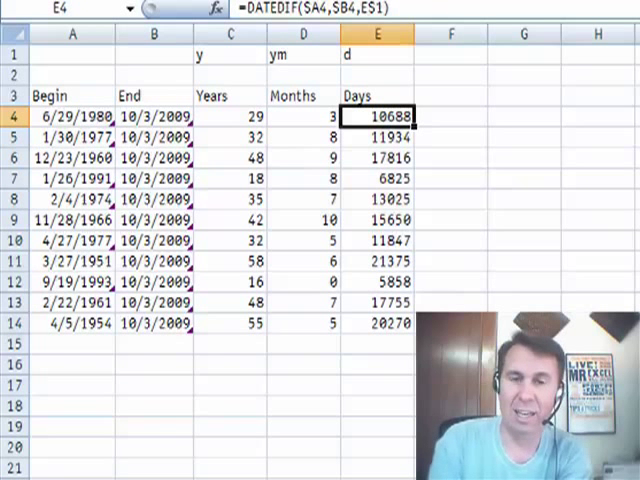
click(377, 55)
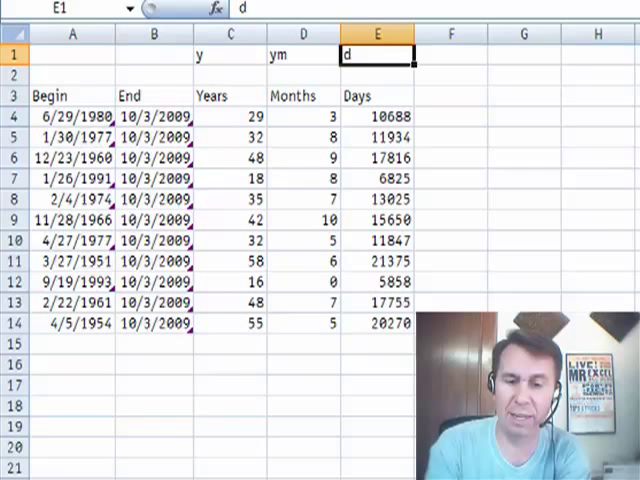
- Replace the E1 code with md so Days shows 4, 3, 10…
text(md)
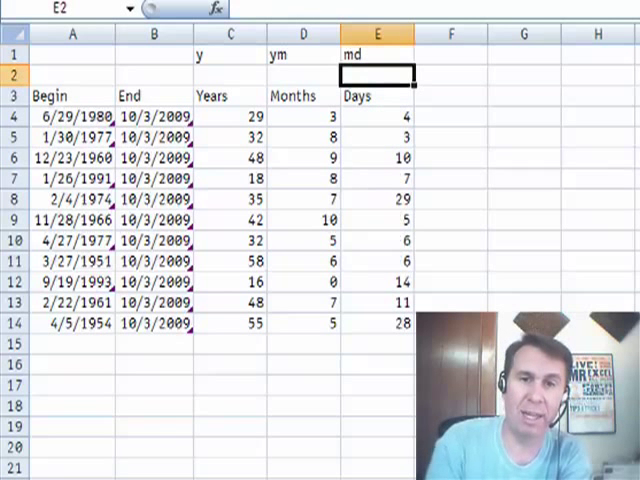
click(230, 117)
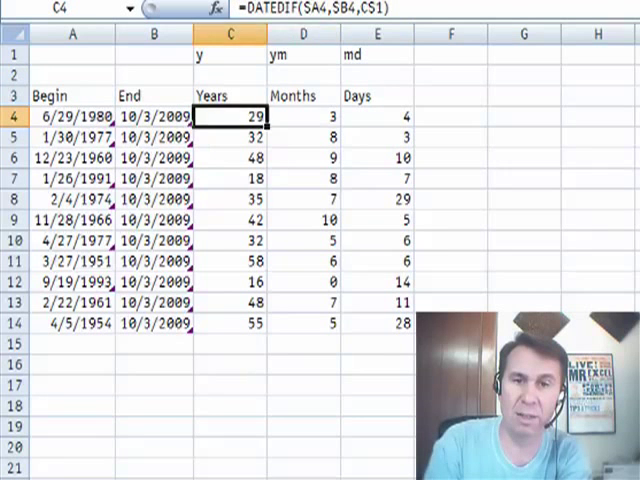
click(377, 117)
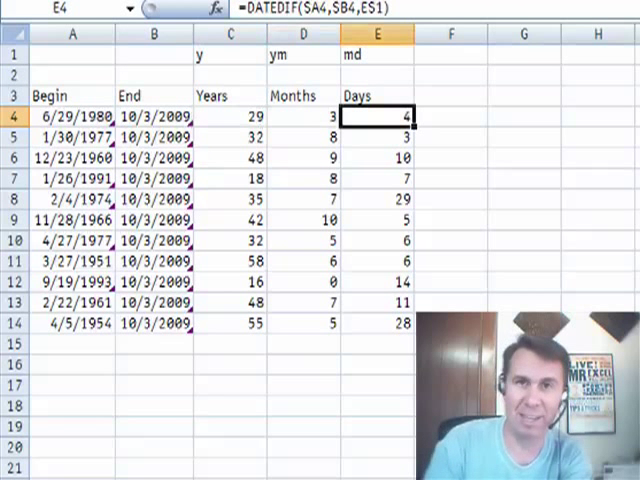
mouse_move(618, 200)
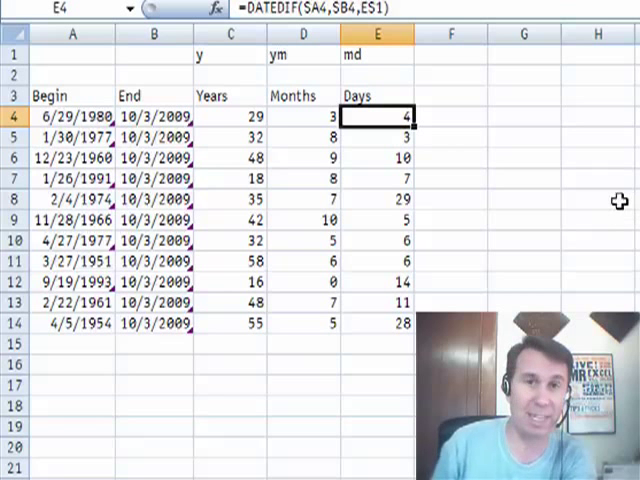